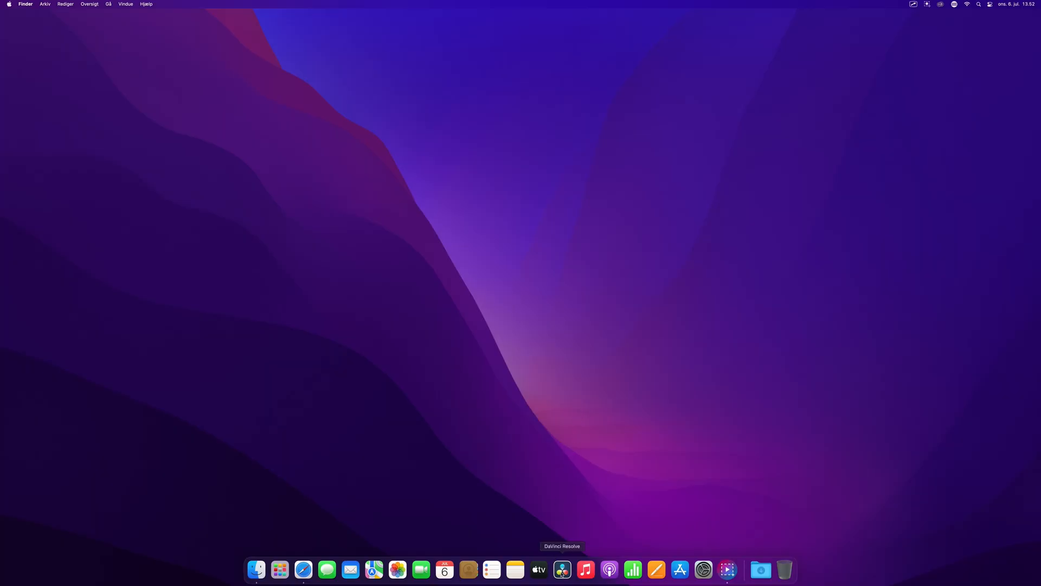
mouse_move(448, 129)
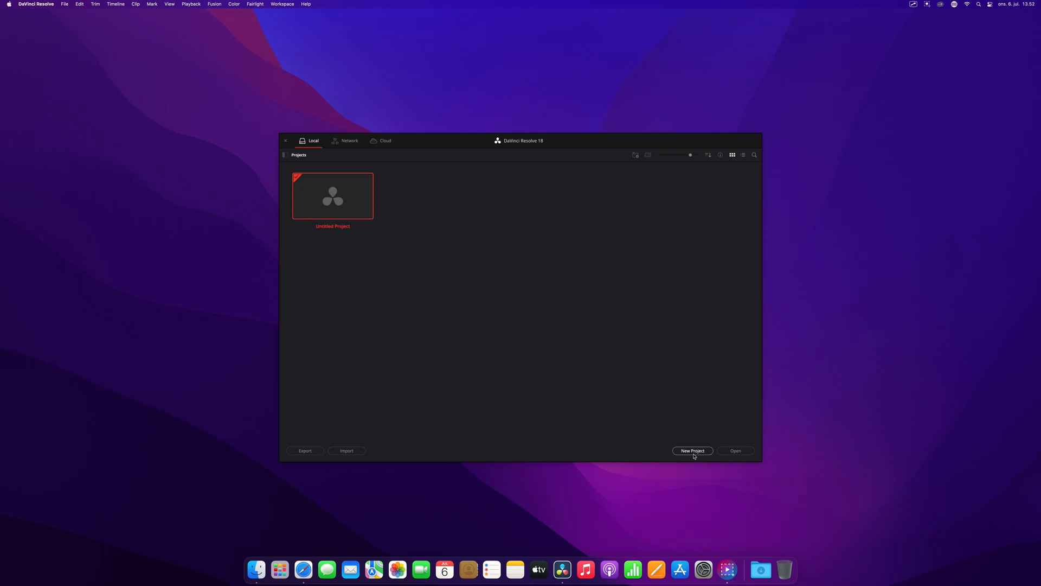
Step: Start a new project and name it 'Mit første projekt'
click(692, 450)
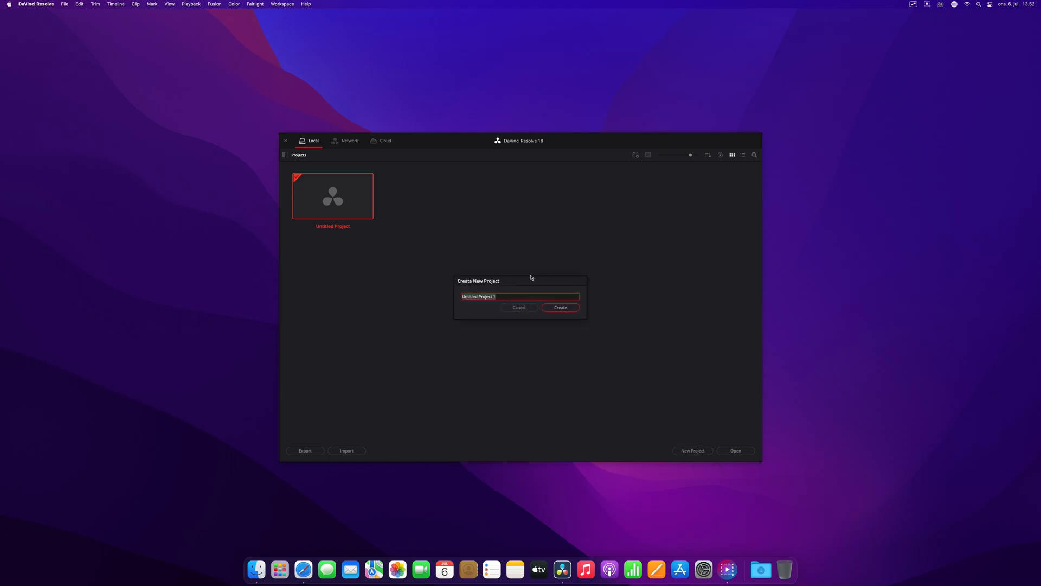
text(Mit første)
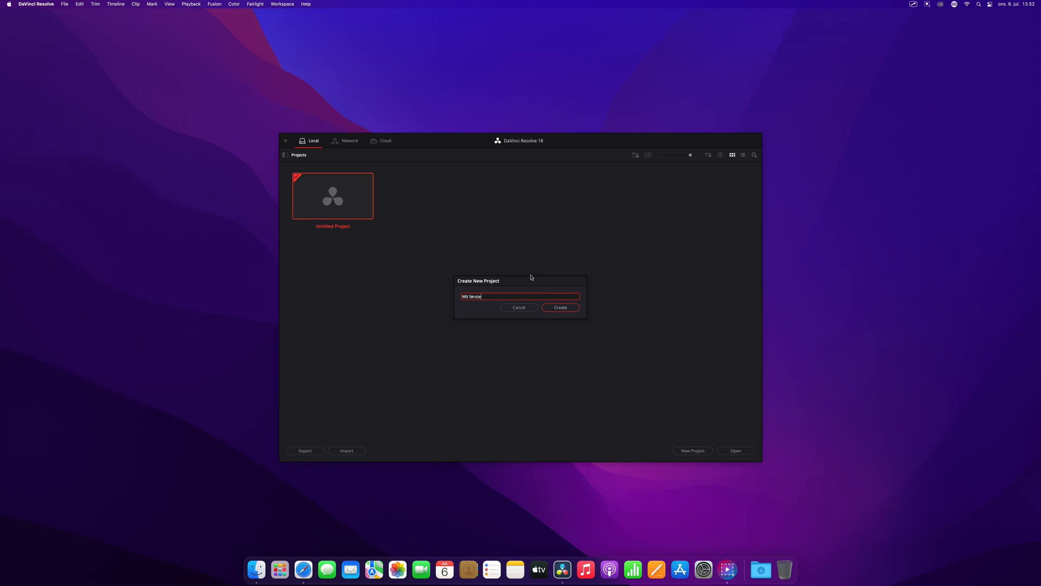
text(projekt)
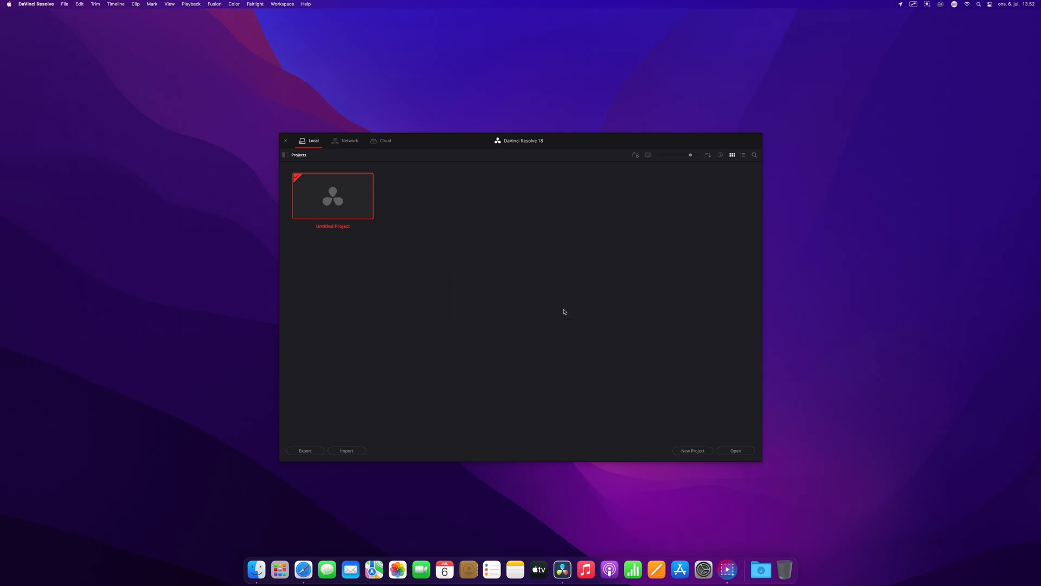
Step: Open the project and confirm the timeline frame rate stays at 24 fps in Master Settings
double_click(333, 196)
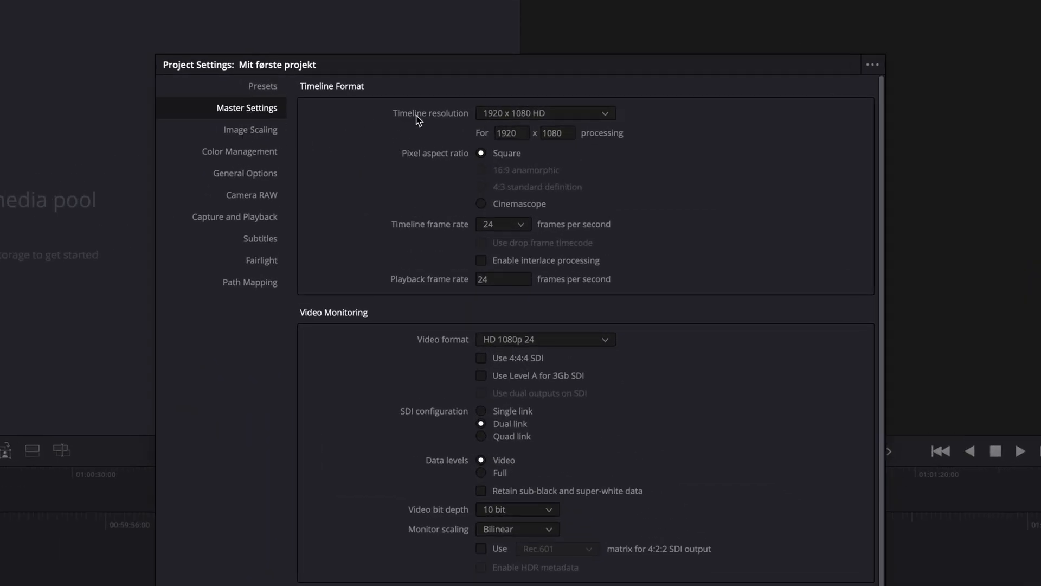
mouse_move(251, 126)
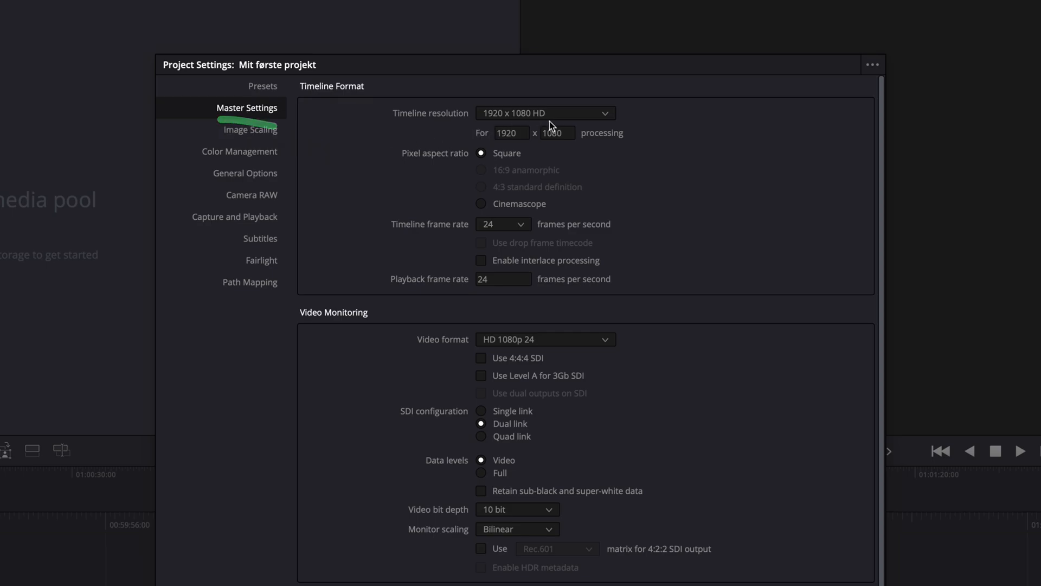
mouse_move(578, 119)
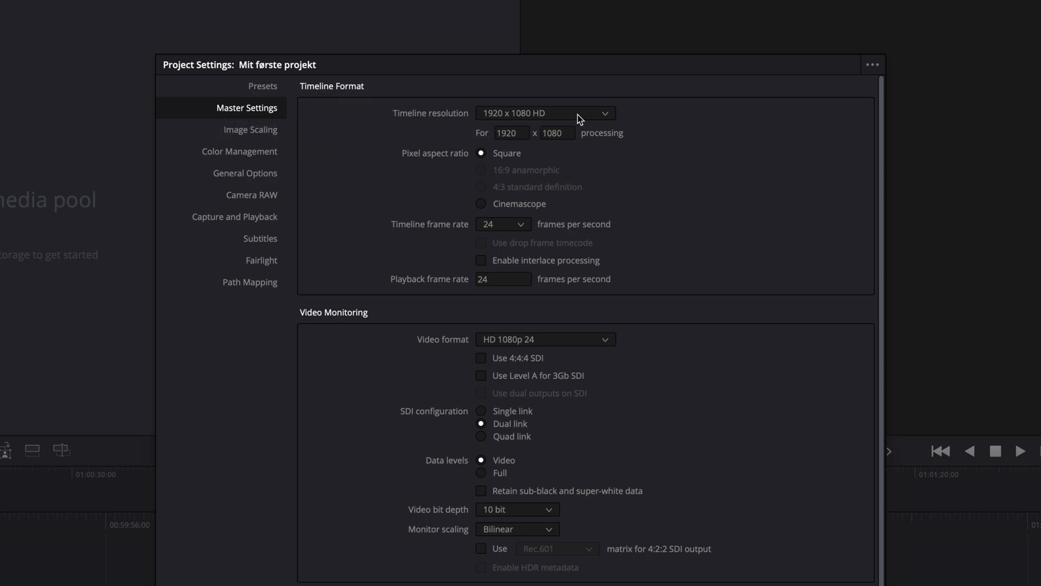
click(504, 224)
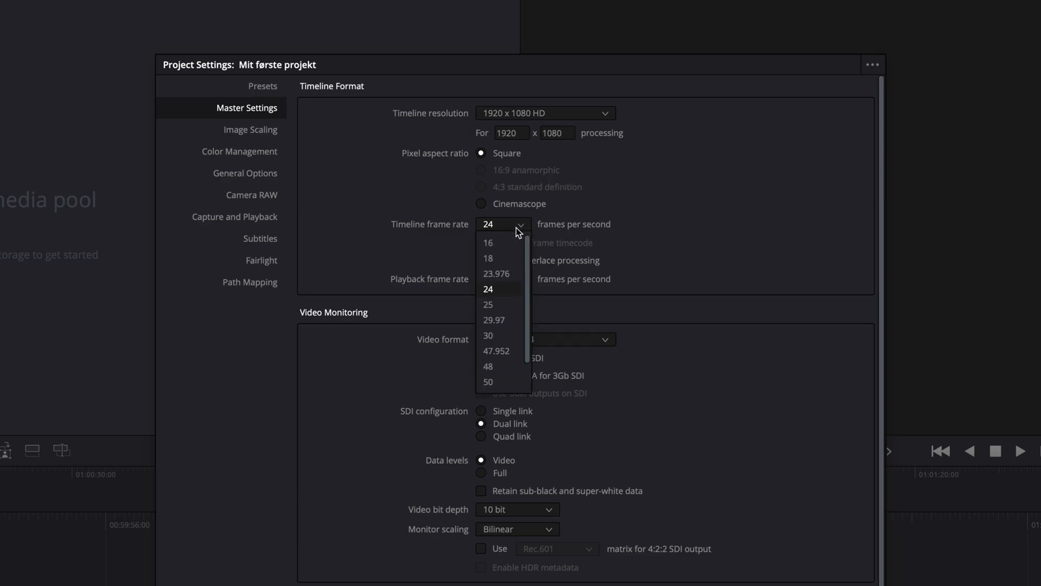
click(488, 289)
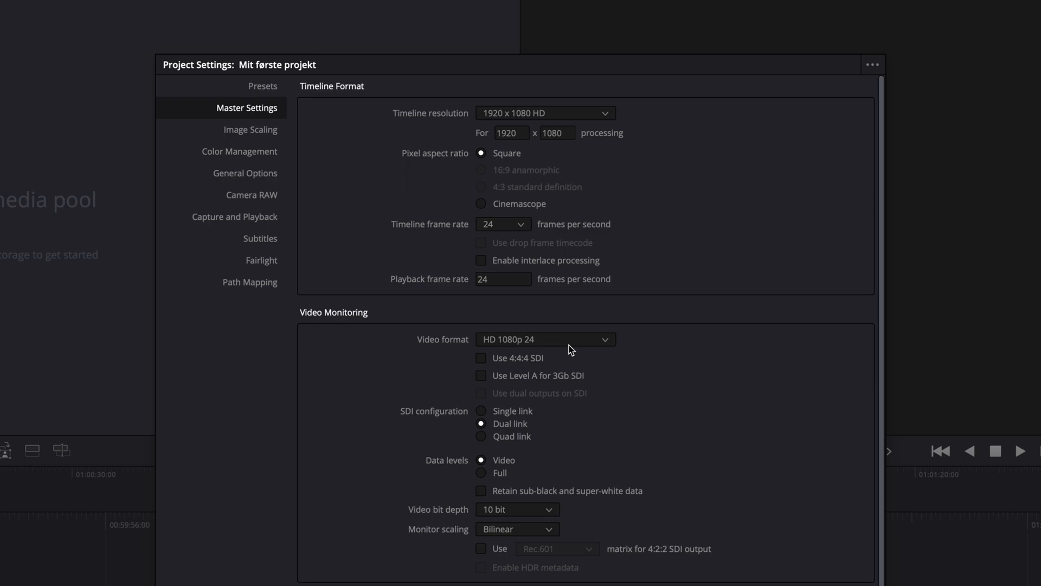
mouse_move(331, 197)
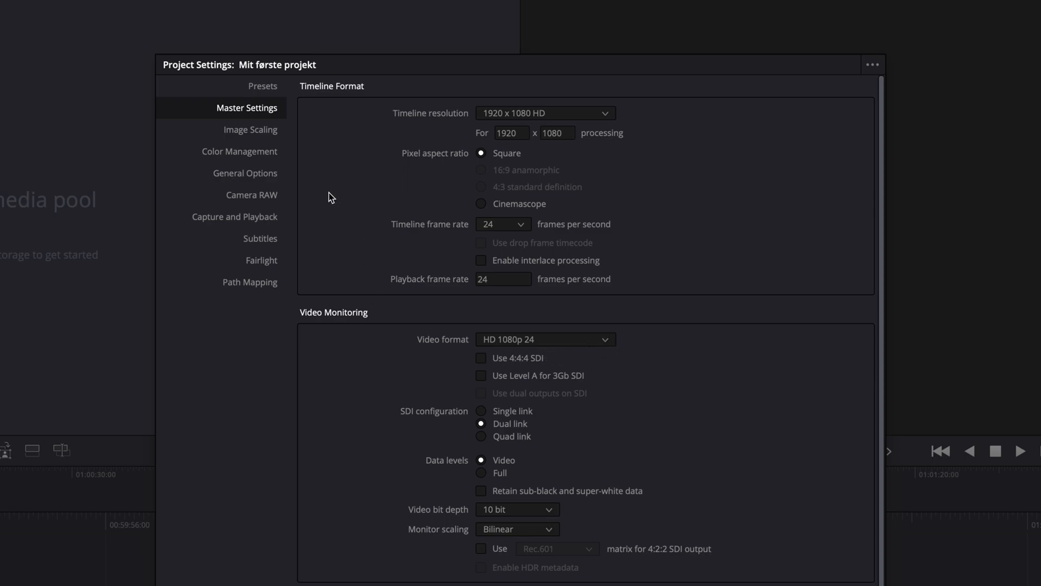
Step: Look over Color Management, then close the Project Settings window
click(239, 151)
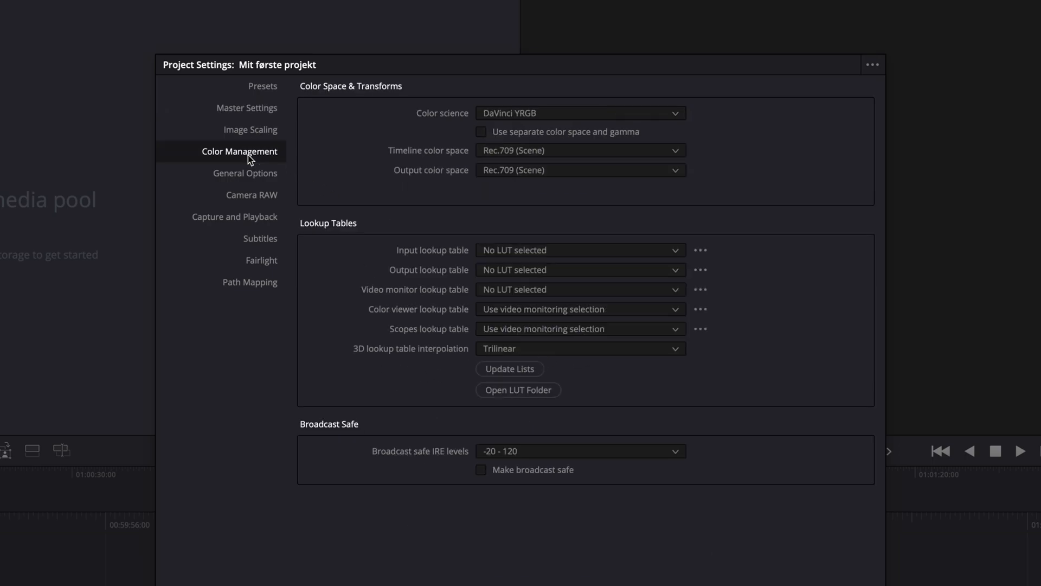
mouse_move(587, 113)
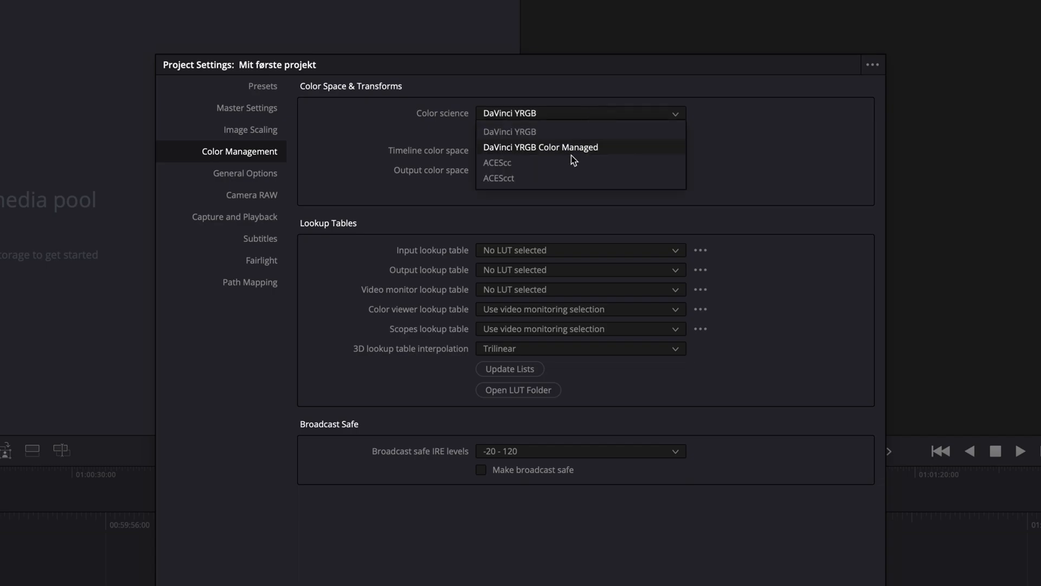
click(540, 147)
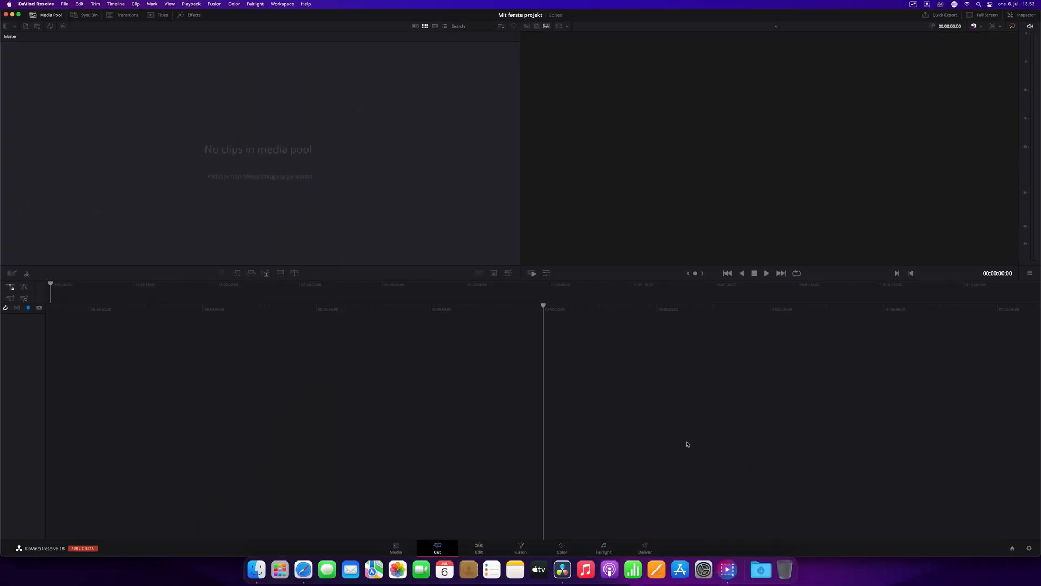
mouse_move(408, 530)
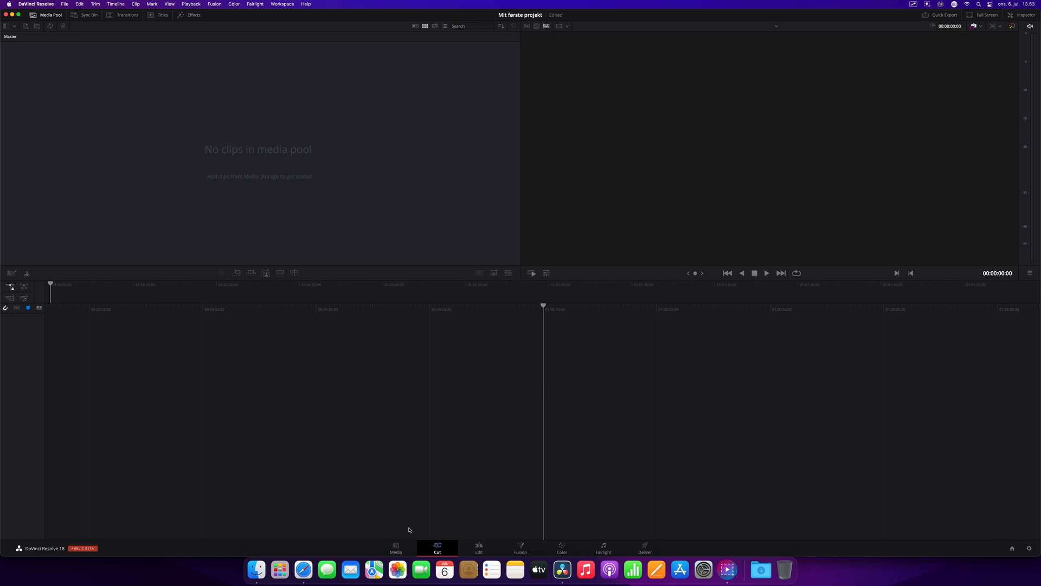
Step: Go to the Media page from the bottom page bar
click(396, 546)
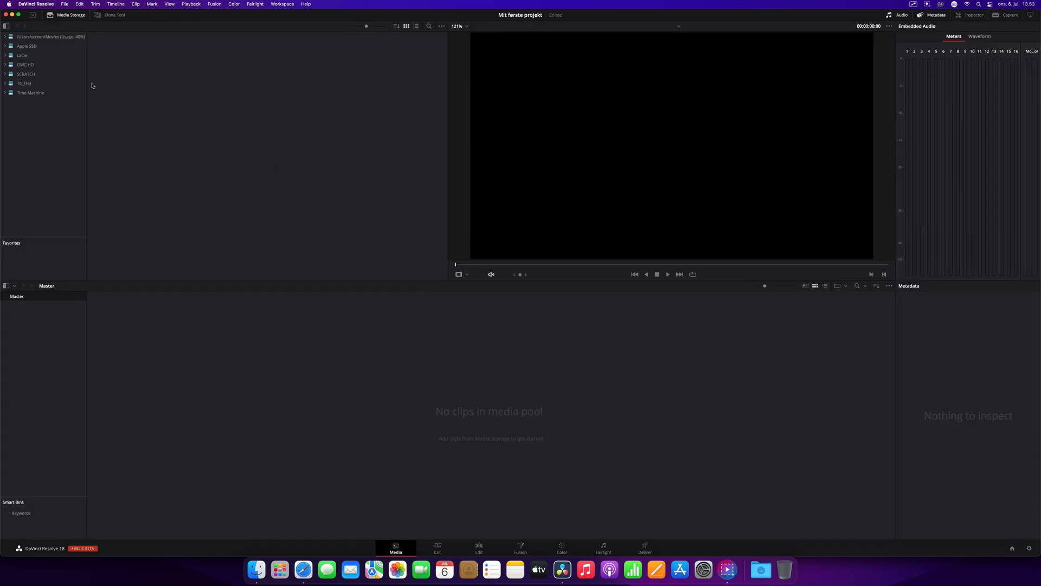
mouse_move(473, 338)
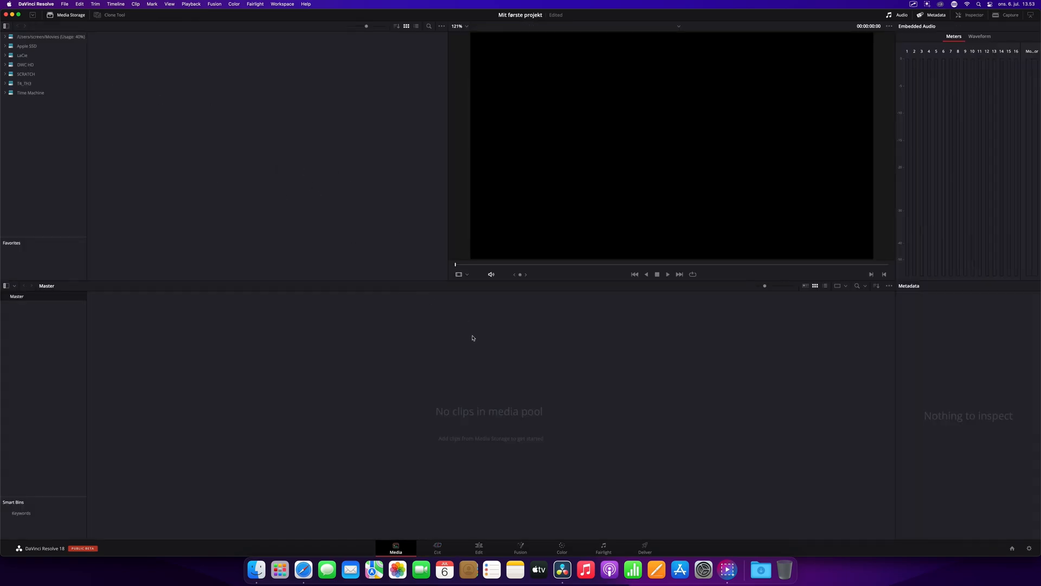